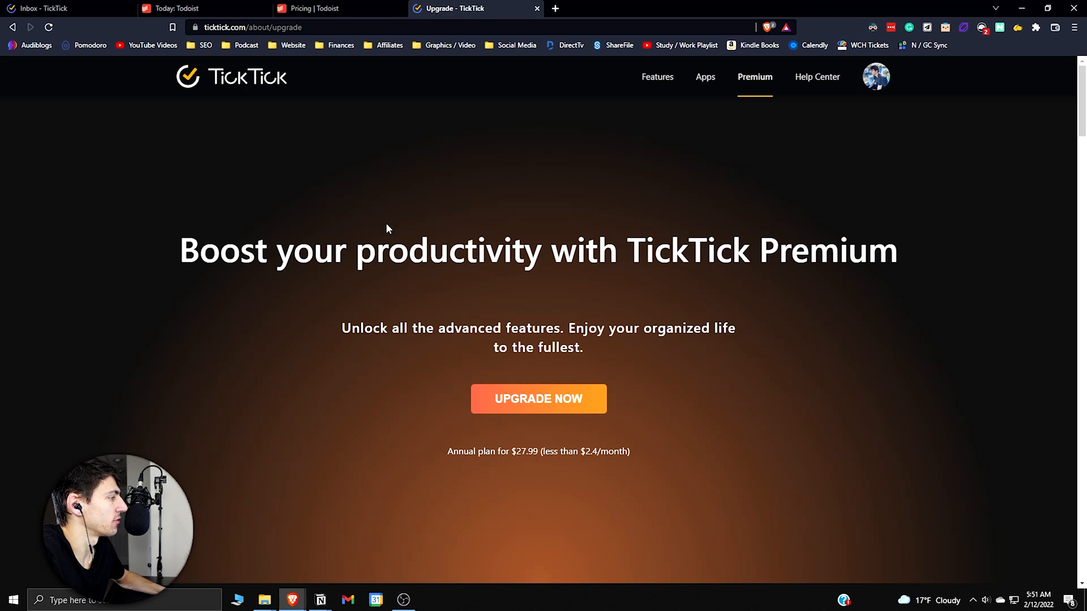
pyautogui.moveTo(704, 129)
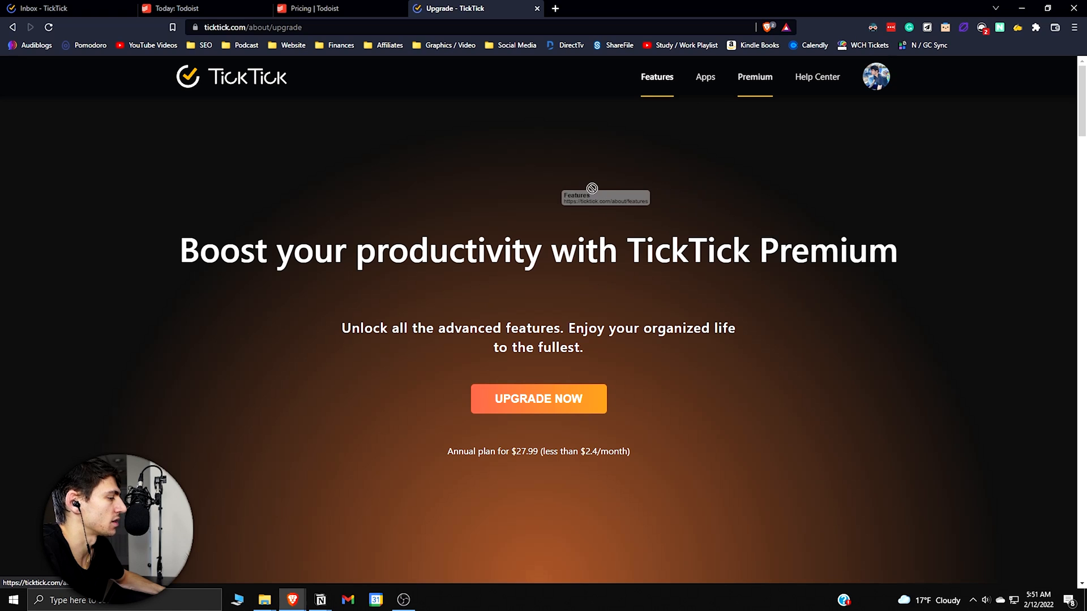
pyautogui.moveTo(610, 423)
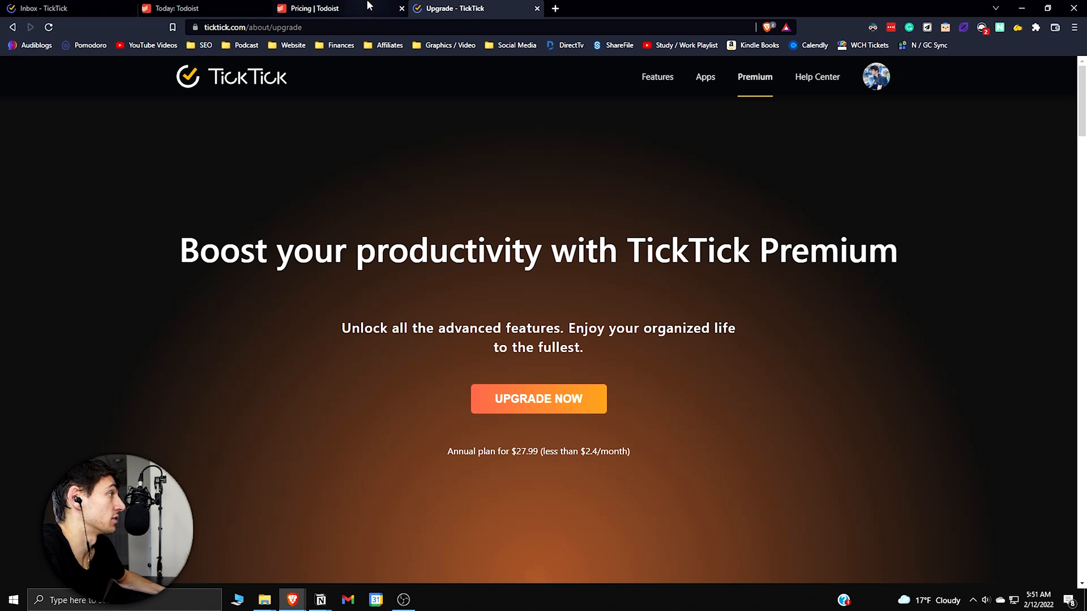
# Compare Todoist's Free, $3 Pro and $5 Business plan cards.
pyautogui.click(312, 8)
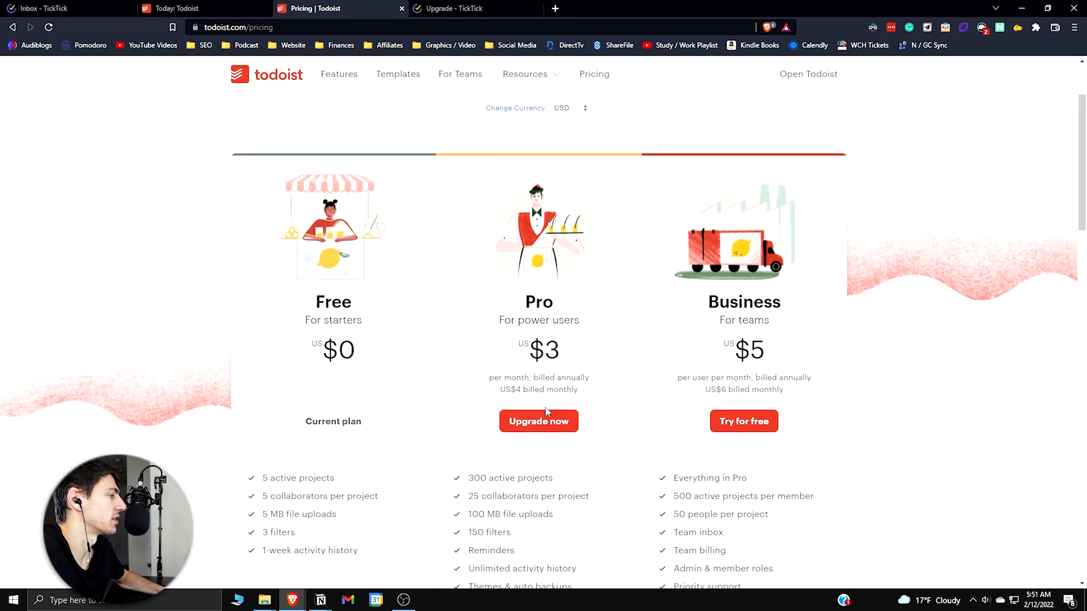
pyautogui.scroll(-3)
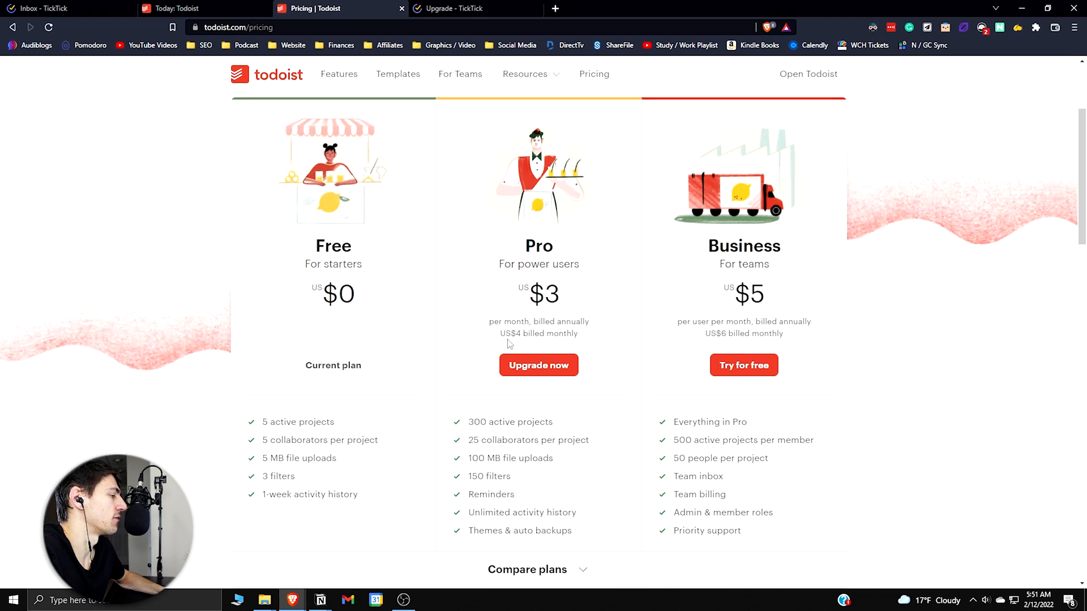
pyautogui.moveTo(802, 522)
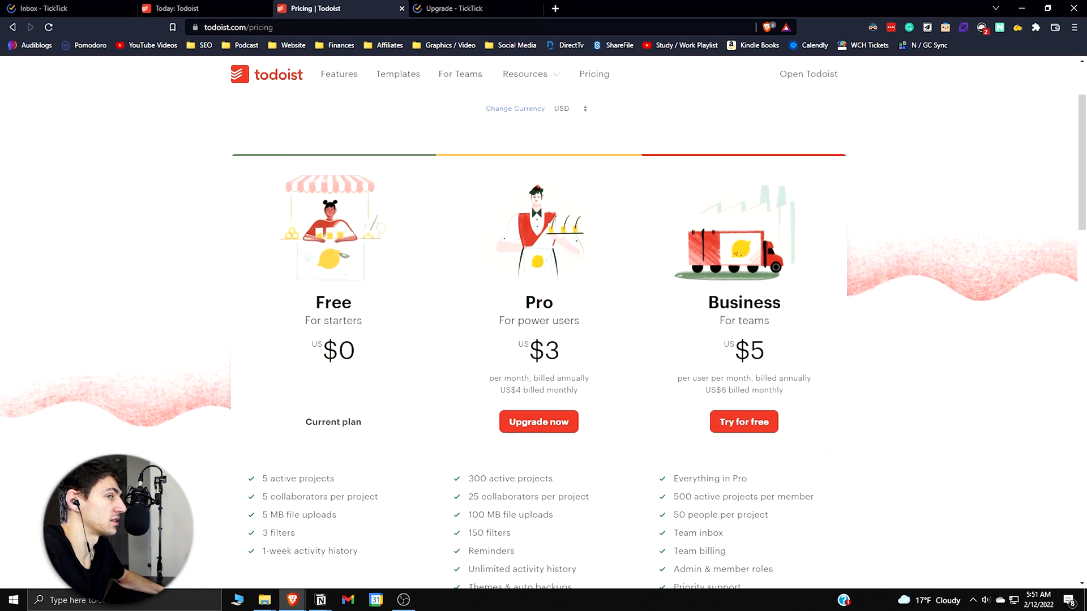
# Explore the 'test' task's due date and repeat options, then view Todoist's Today list.
pyautogui.click(55, 9)
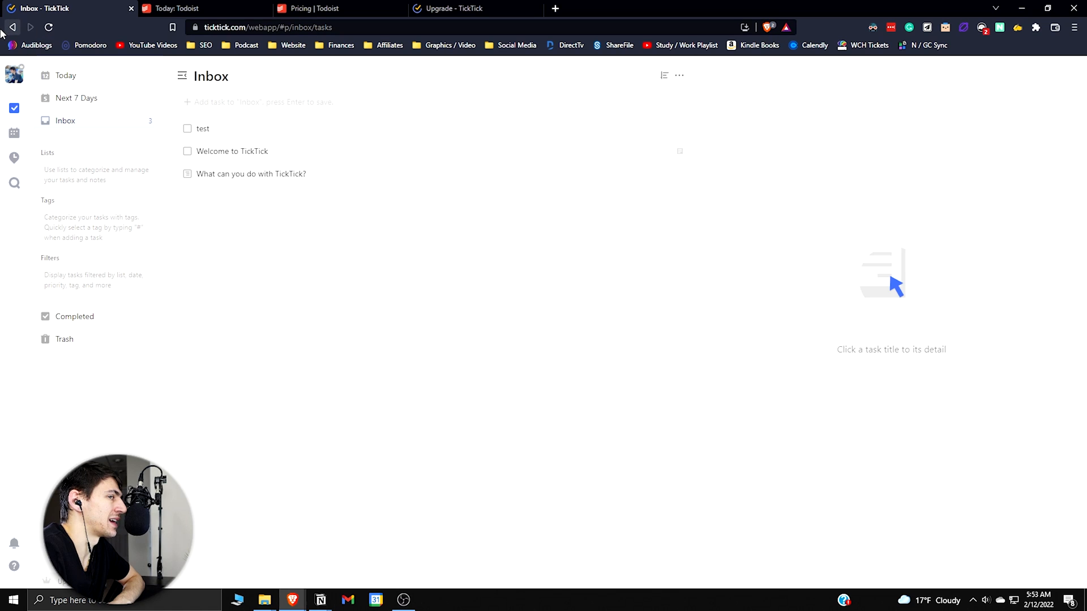
pyautogui.moveTo(751, 229)
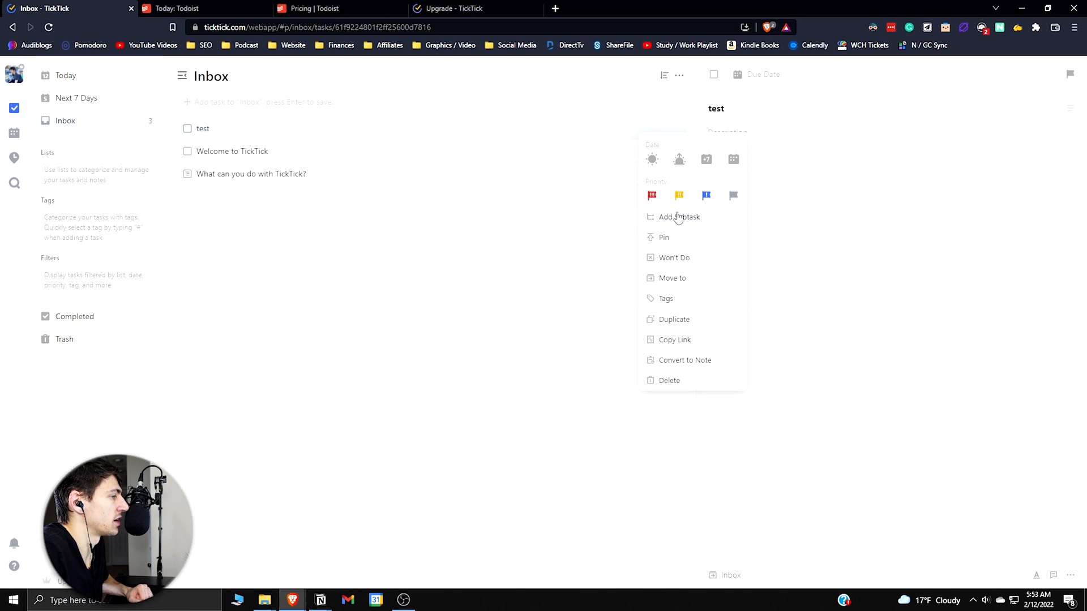
pyautogui.click(651, 160)
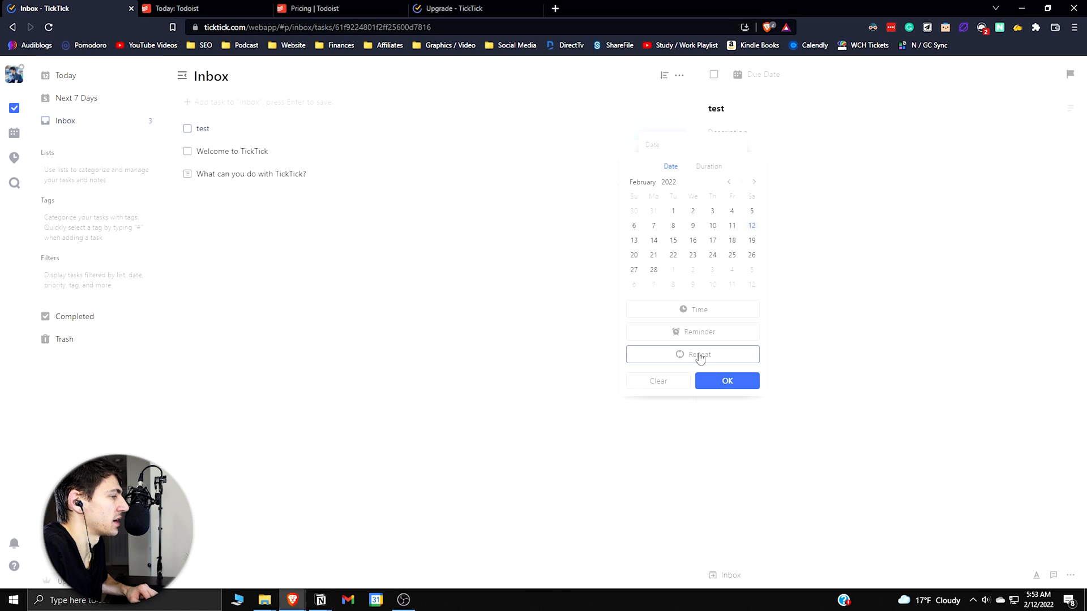
pyautogui.click(173, 8)
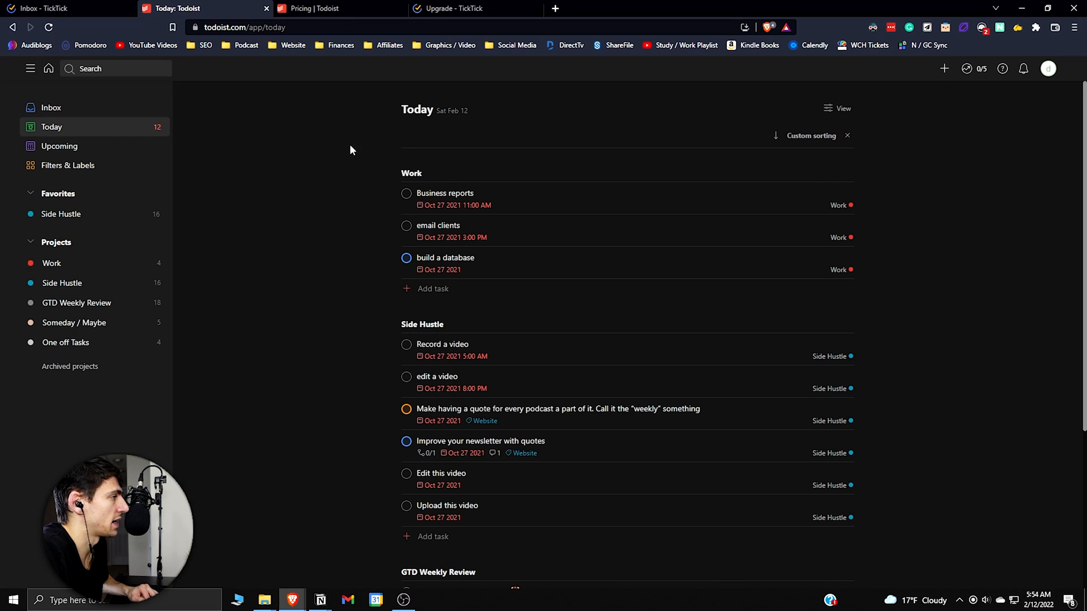
# Set Business reports' due date to 'every monday', then return to TickTick's scheduler.
pyautogui.click(444, 201)
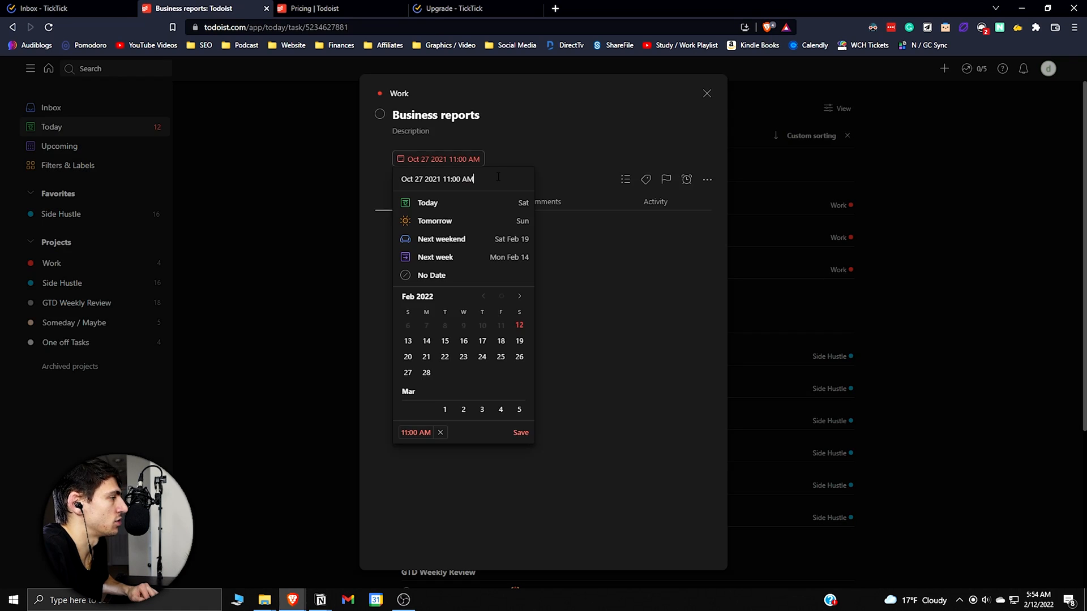
pyautogui.write('every monday')
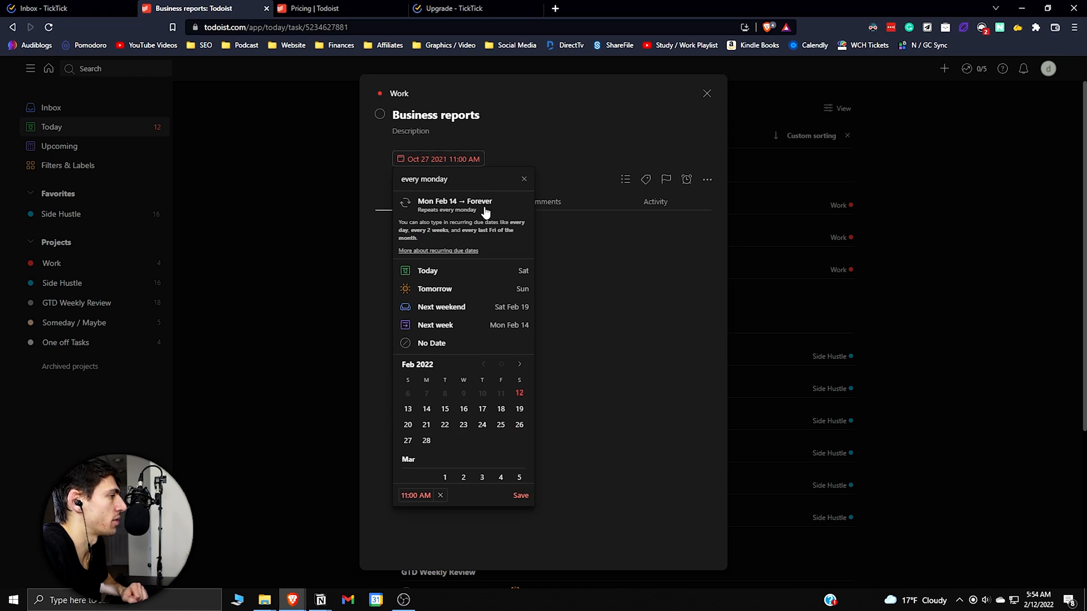
pyautogui.click(62, 8)
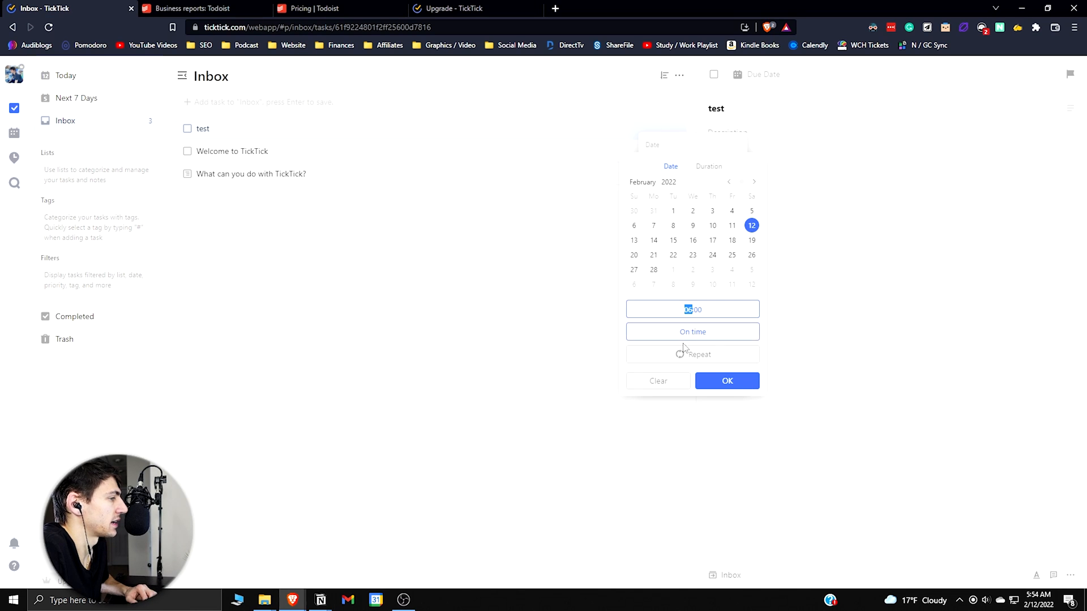
# Open the help article 'Use the Pomo timer to stay focused'.
pyautogui.click(692, 354)
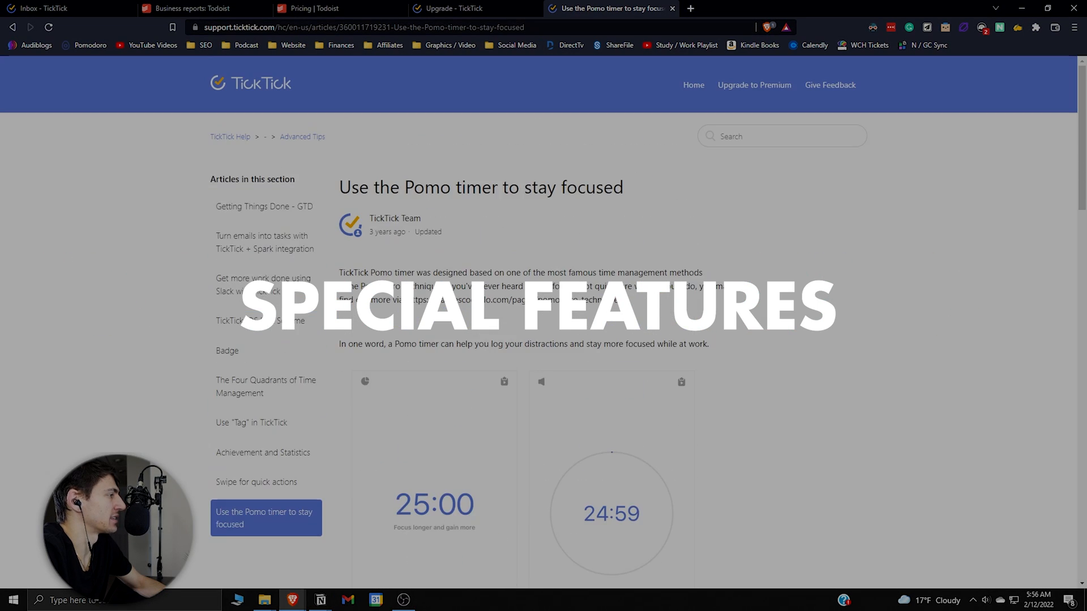
# Scroll the Five Calendar Views article to the monthly view section.
pyautogui.scroll(-3)
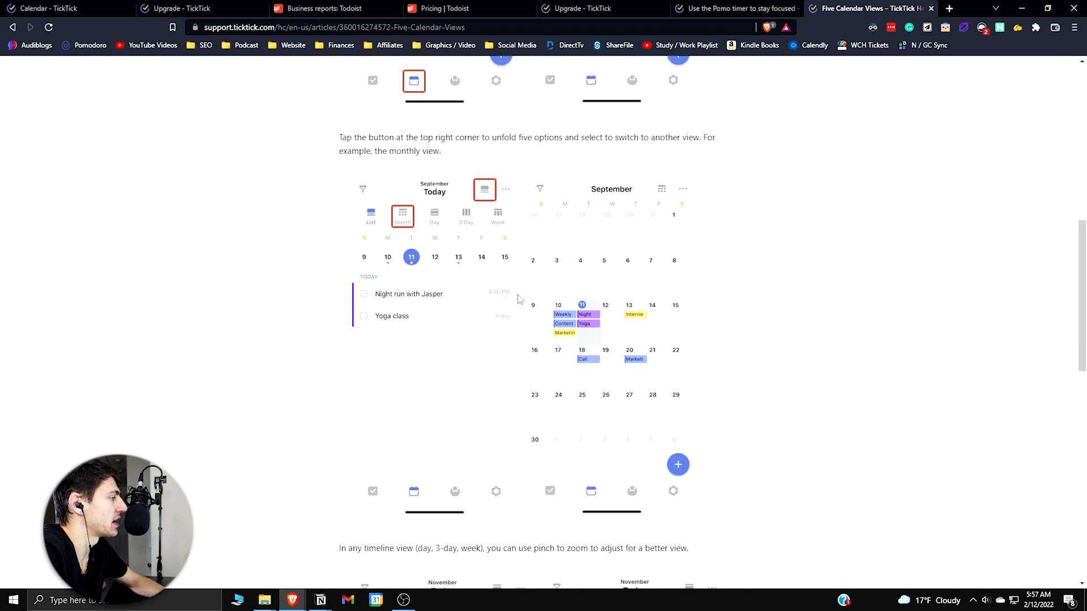
# Scroll the timeline view examples, then view TickTick's integrations page.
pyautogui.scroll(-3)
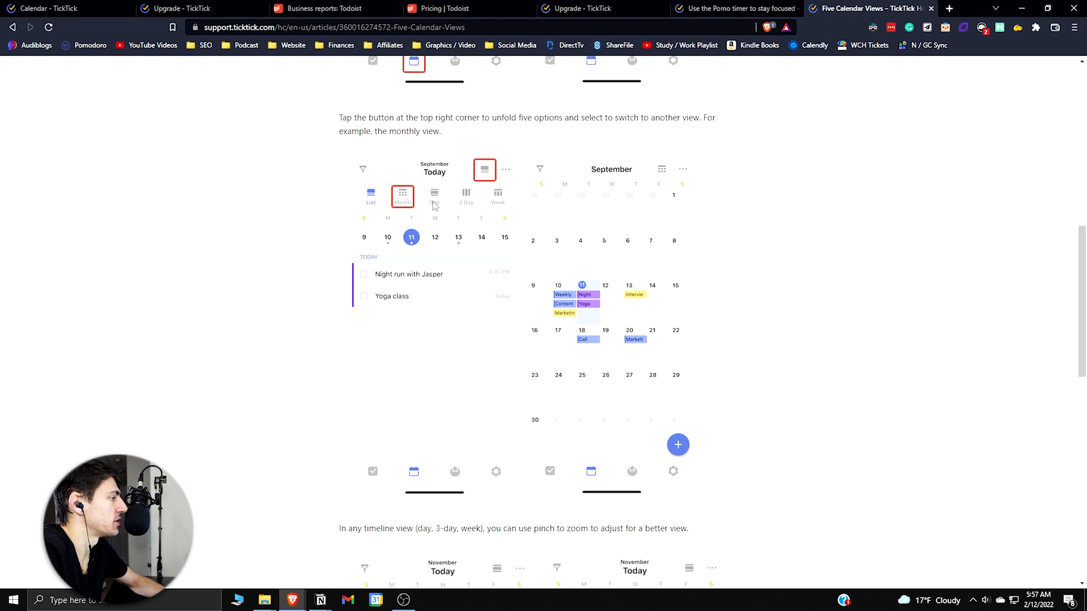
pyautogui.scroll(-3)
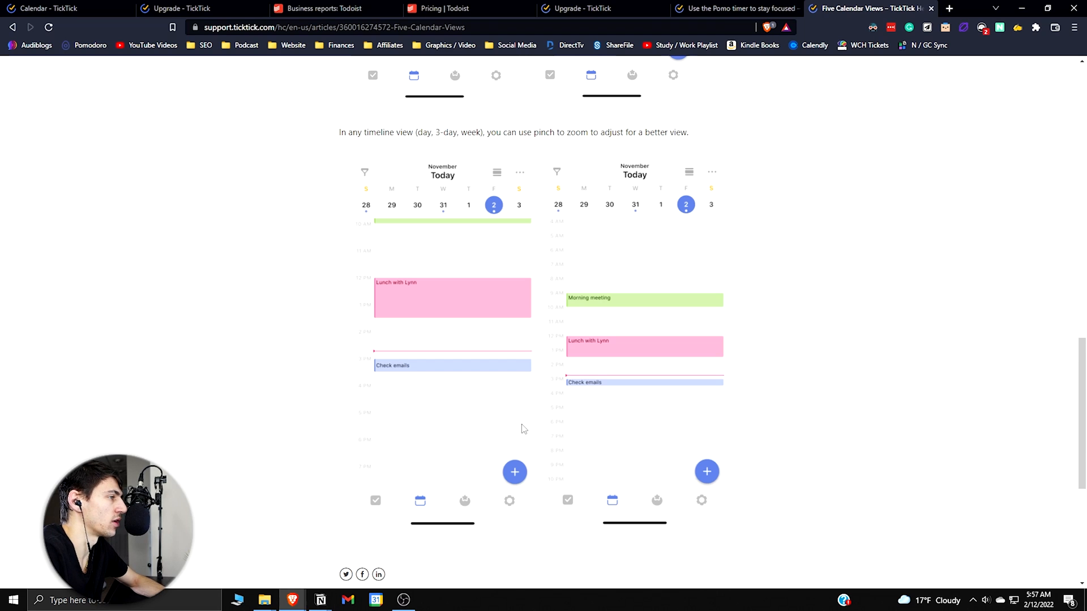
pyautogui.moveTo(773, 345)
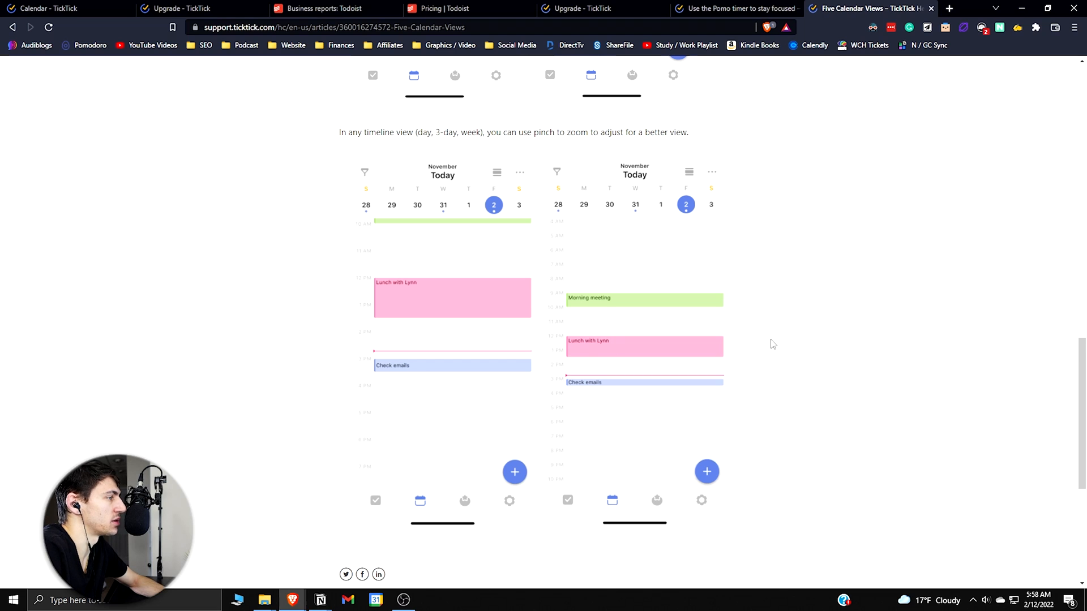
pyautogui.scroll(-3)
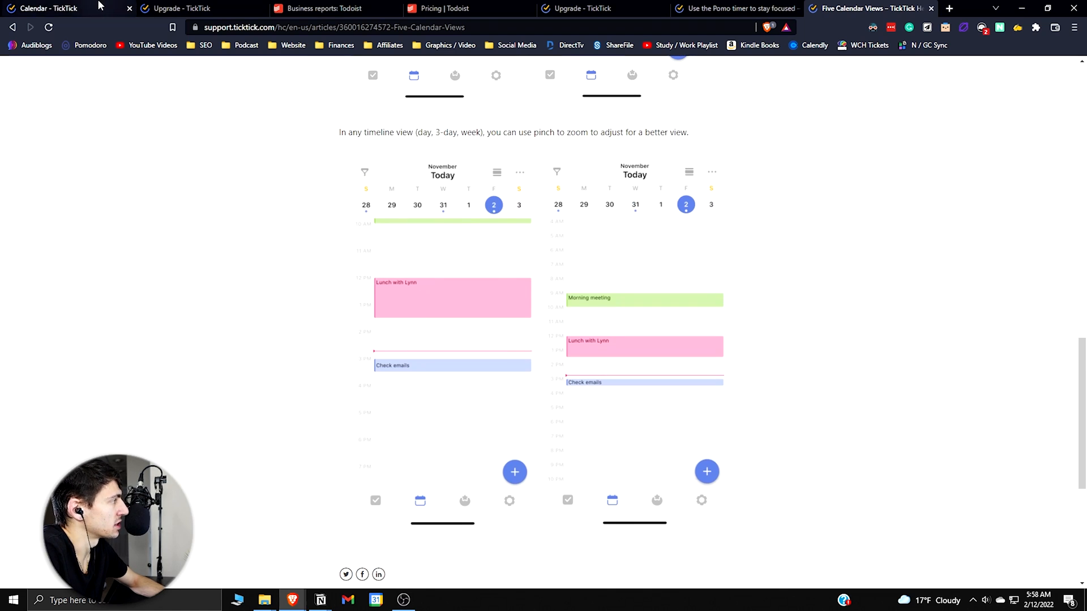
pyautogui.click(49, 9)
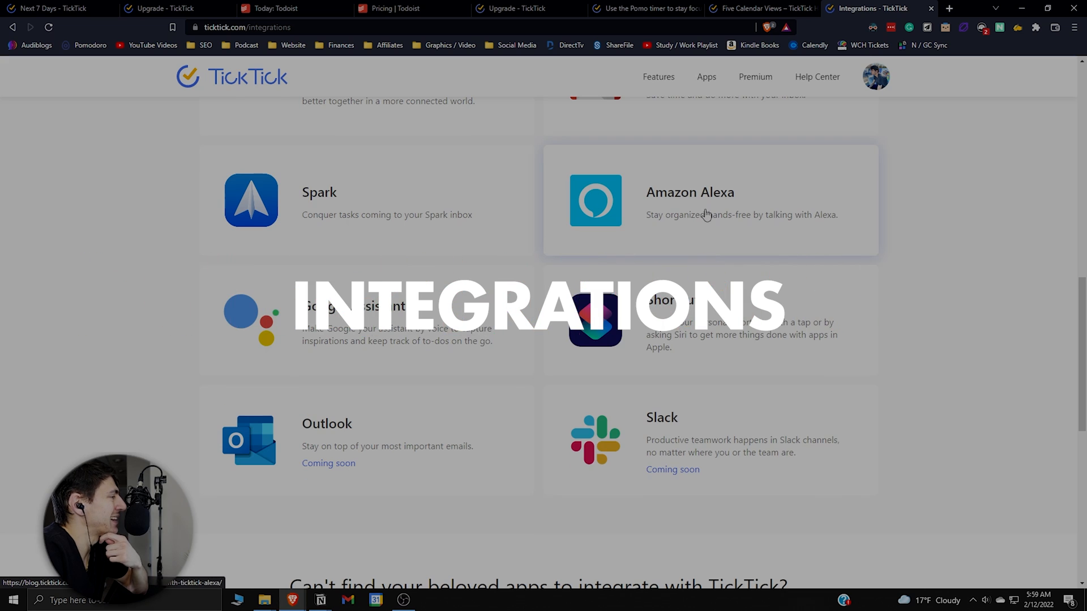
# Open the Gmail integration's Todoist for Gmail Chrome Web Store listing.
pyautogui.scroll(3)
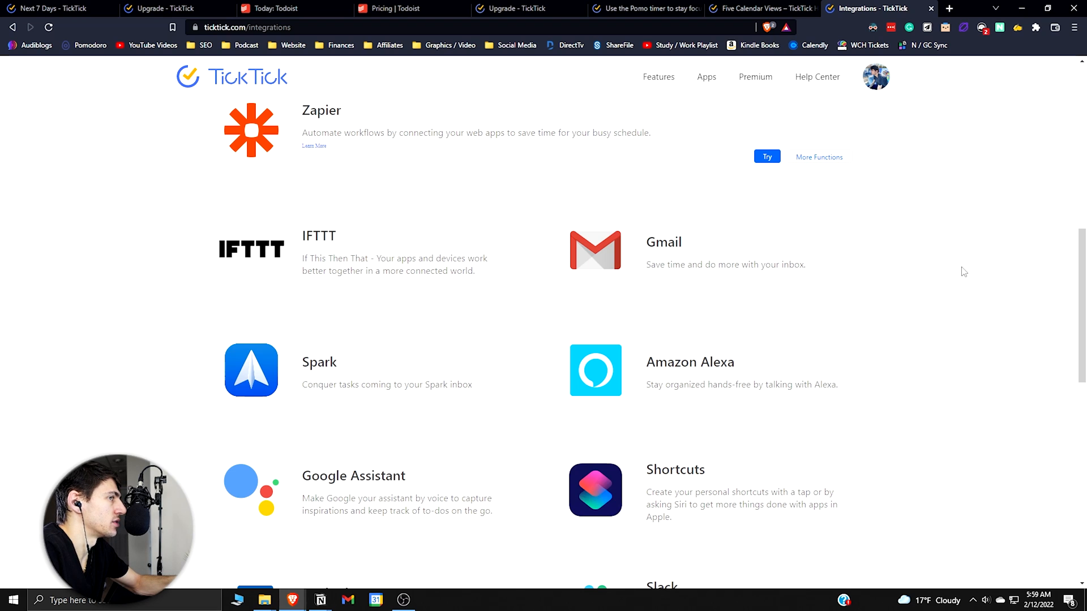
pyautogui.click(1036, 28)
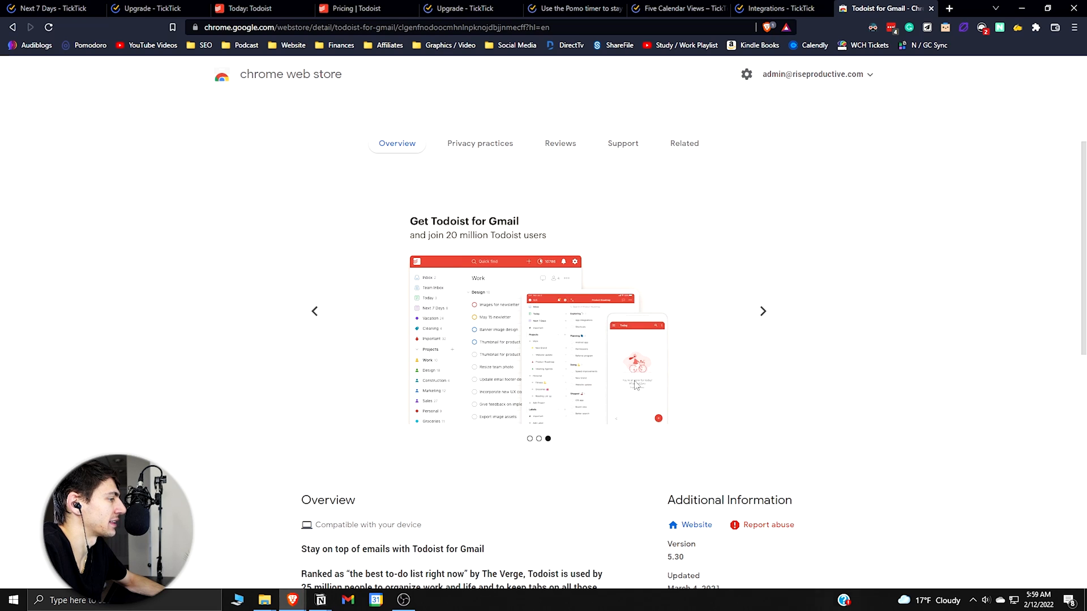
pyautogui.moveTo(534, 355)
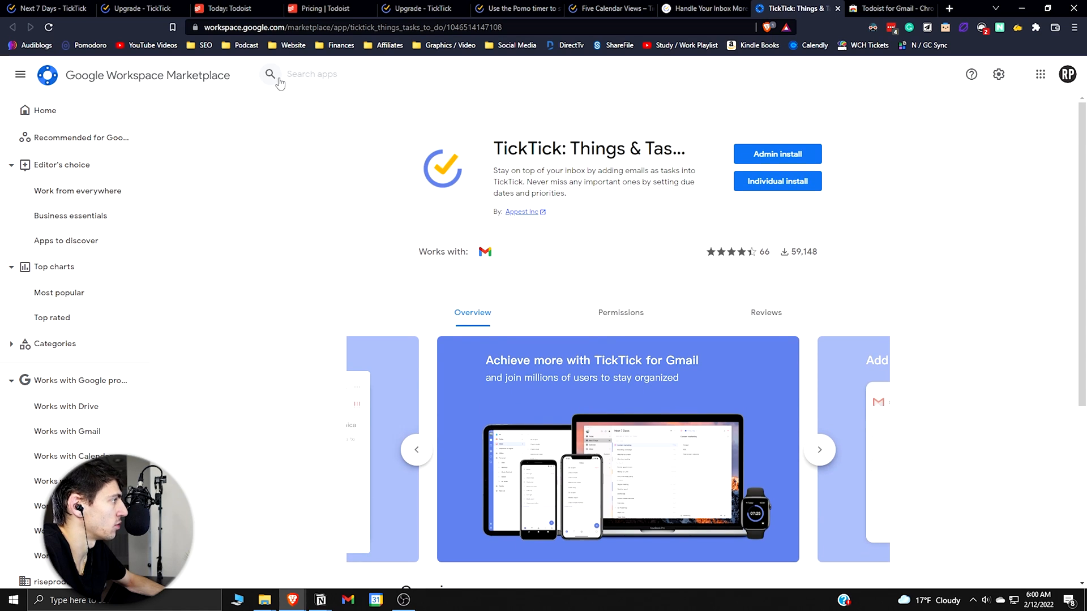
# Scroll the add-on page and view Todoist's Integrations settings.
pyautogui.scroll(-3)
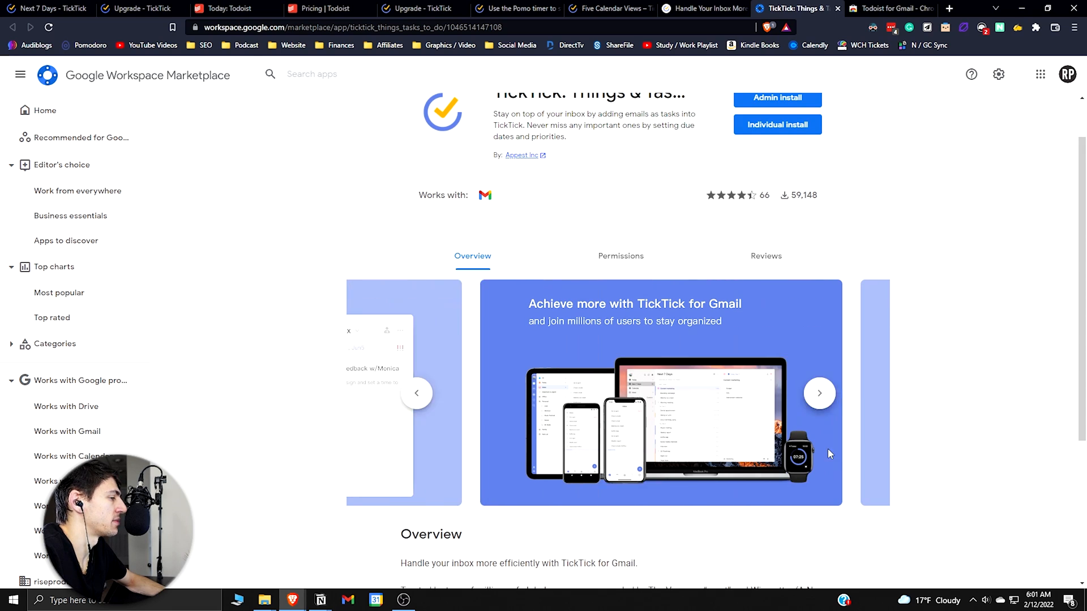
pyautogui.click(215, 9)
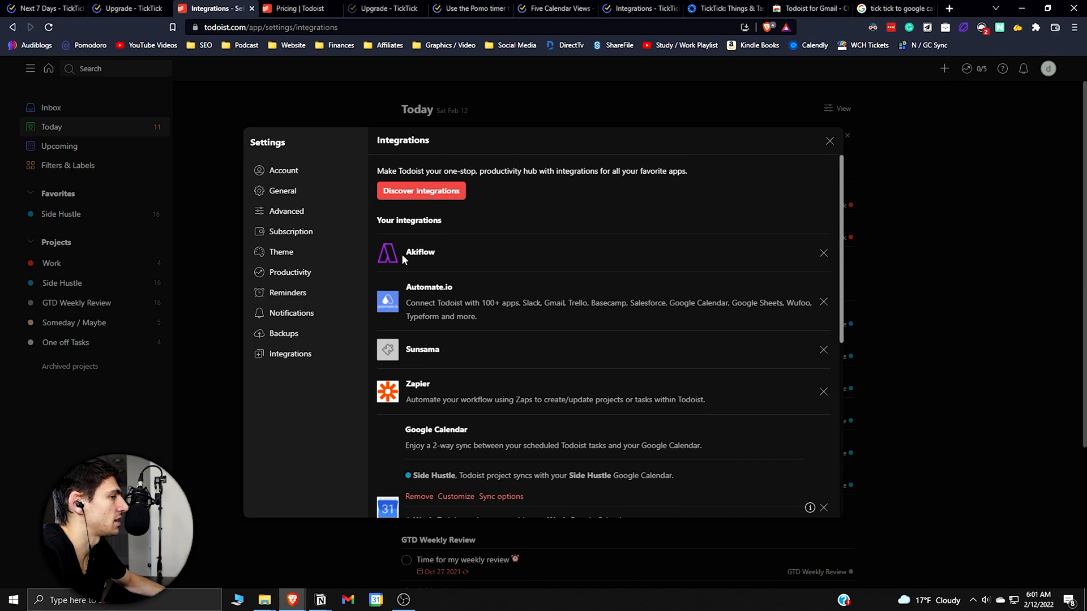
# Scroll TickTick's preferences and hover the Mini Calendar Premium feature.
pyautogui.scroll(-3)
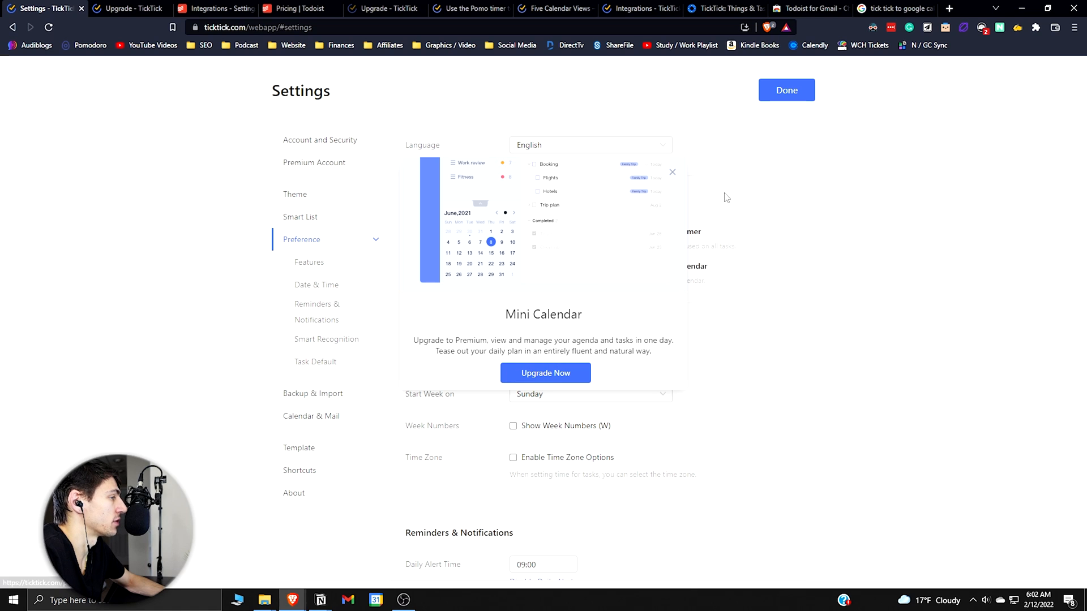
pyautogui.click(785, 90)
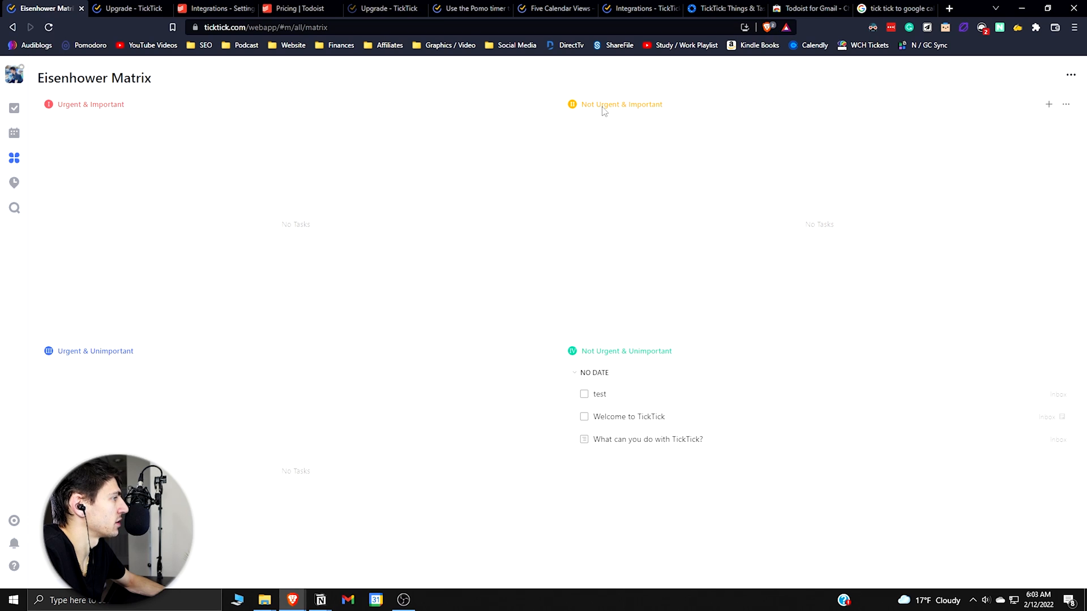
pyautogui.moveTo(628, 390)
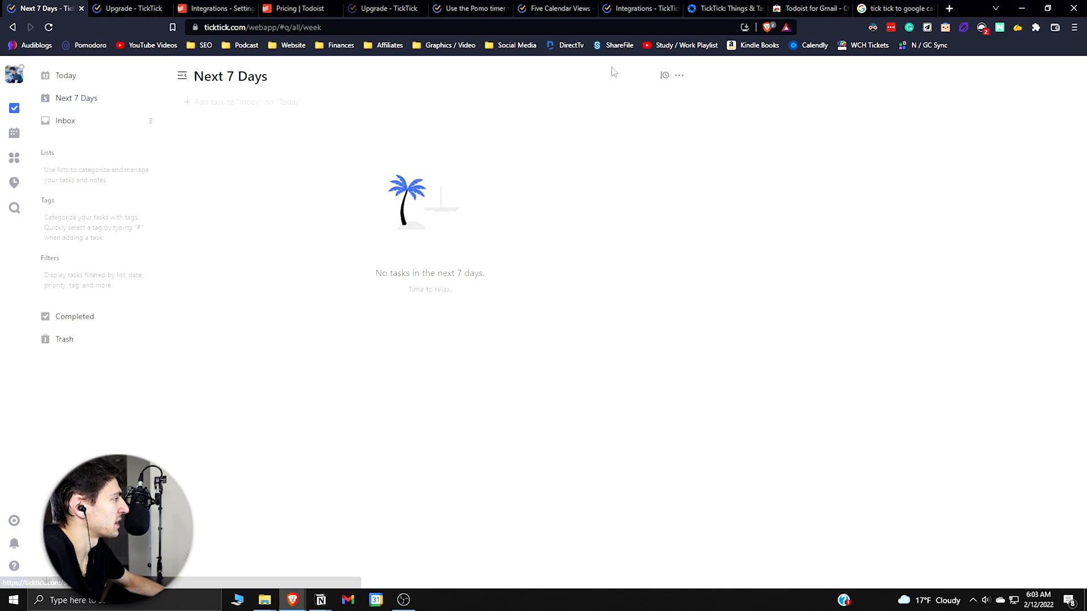
# Create list 'List' with tasks test 1 and test 2 on a kanban board.
pyautogui.click(679, 75)
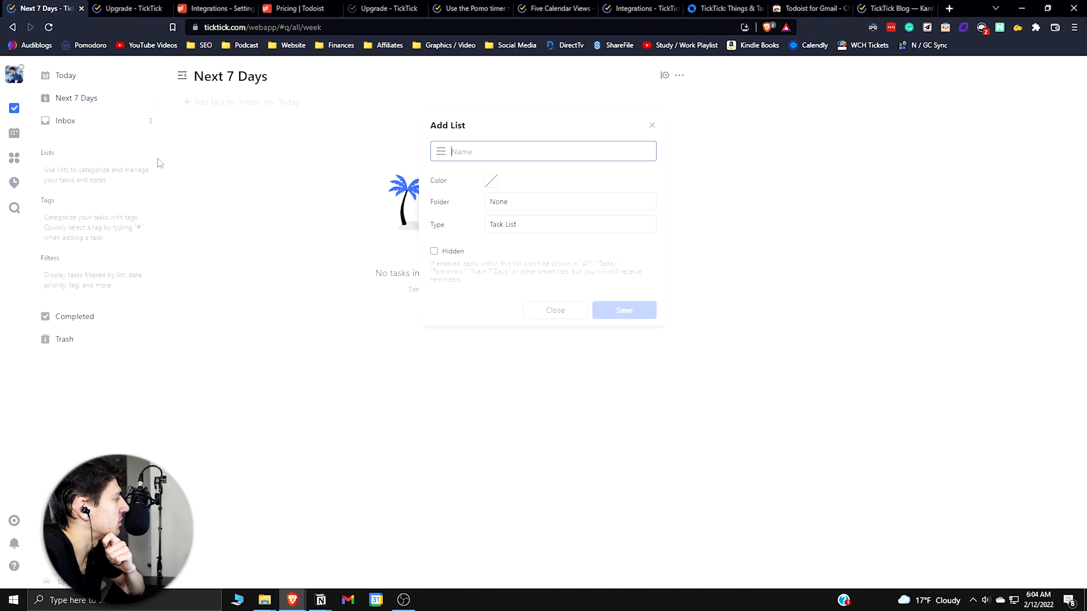
pyautogui.click(623, 309)
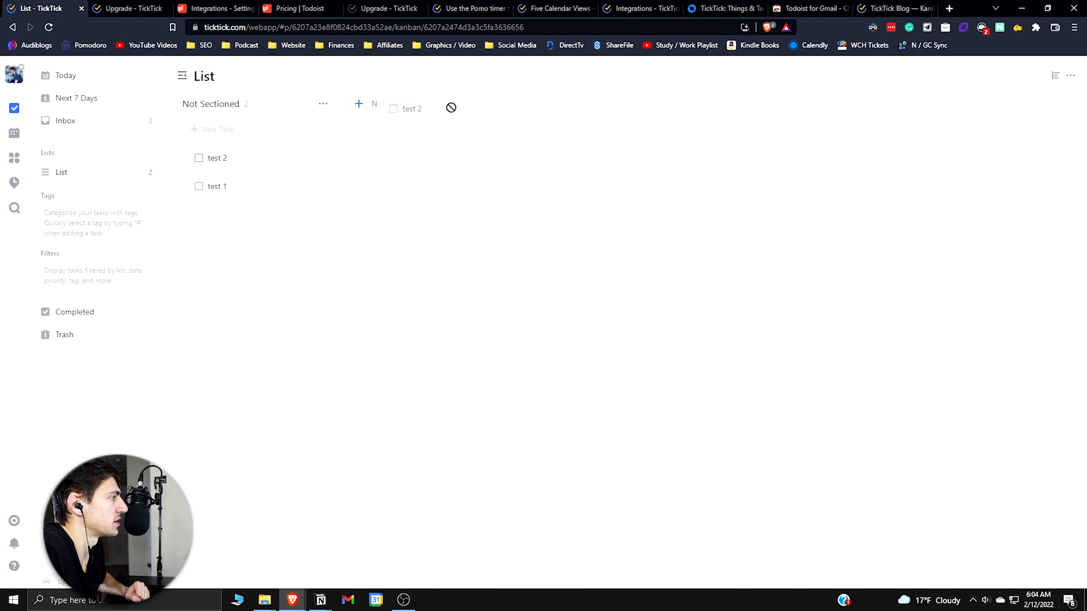
pyautogui.write('se')
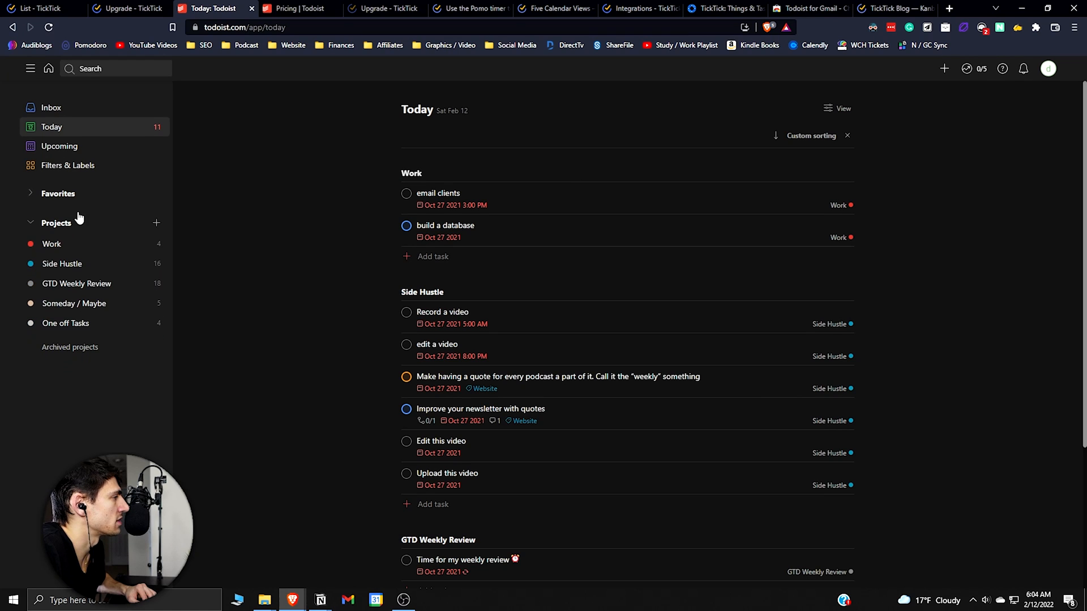
# Open Todoist's Work project board, then return to TickTick's Create Habit form.
pyautogui.click(51, 263)
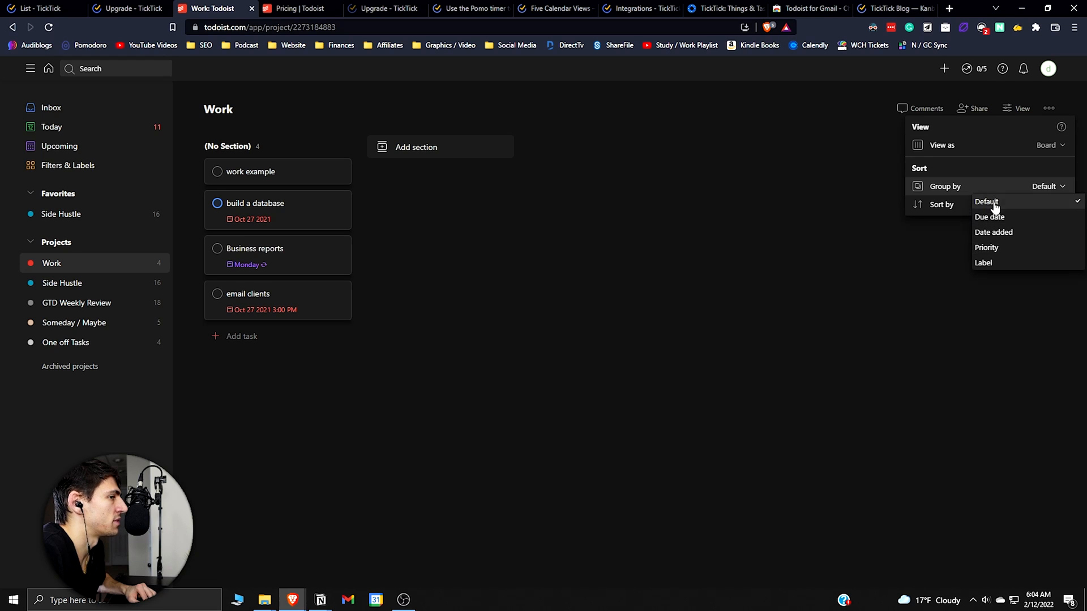
pyautogui.click(42, 9)
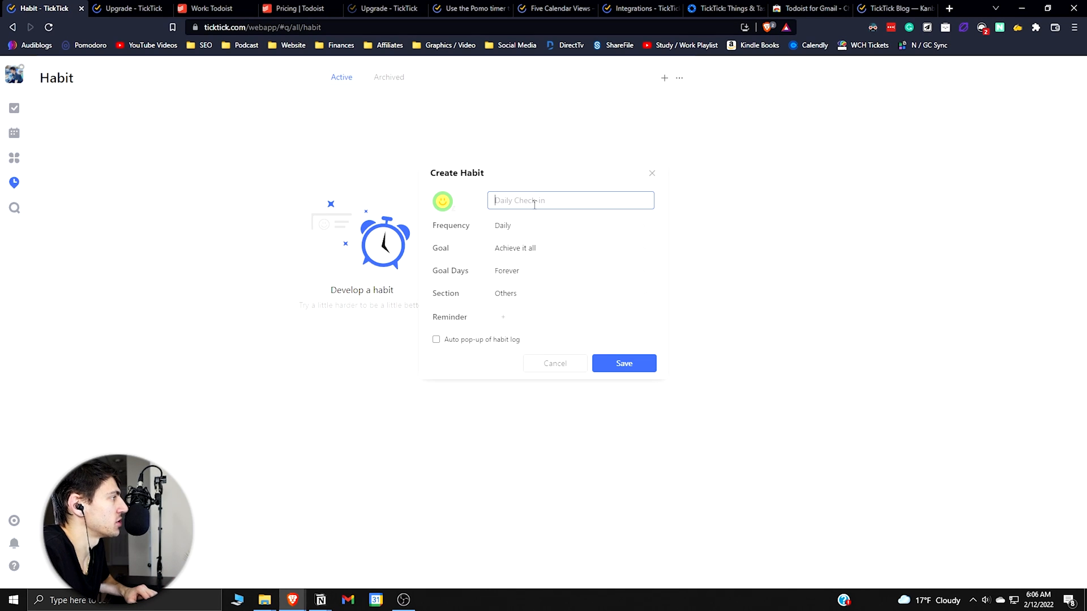
# Save a daily '100 pushups' habit and check in on February 6 and 8.
pyautogui.click(208, 9)
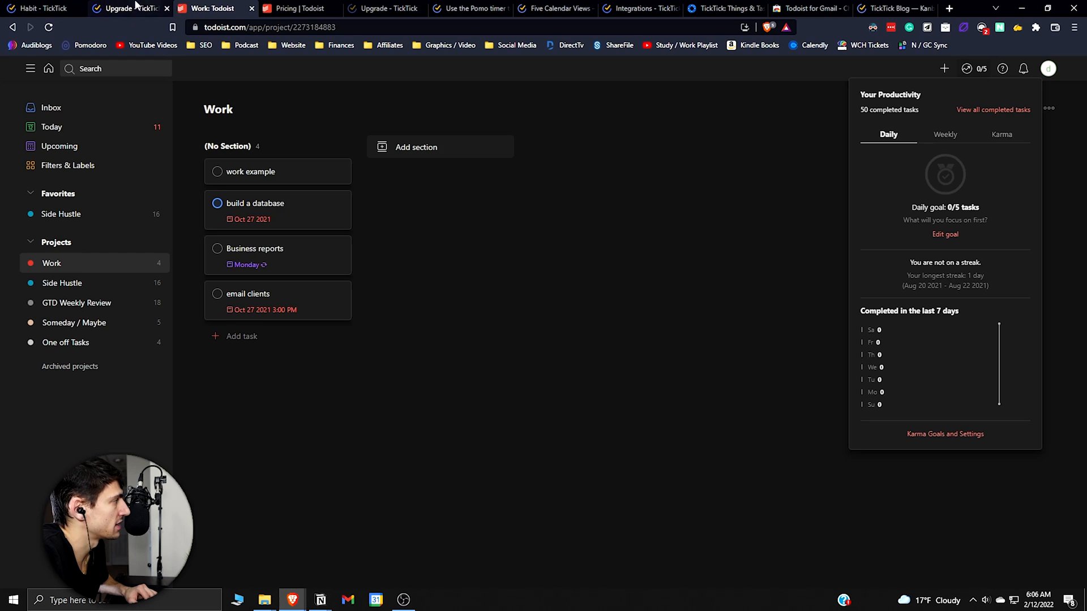
pyautogui.click(42, 8)
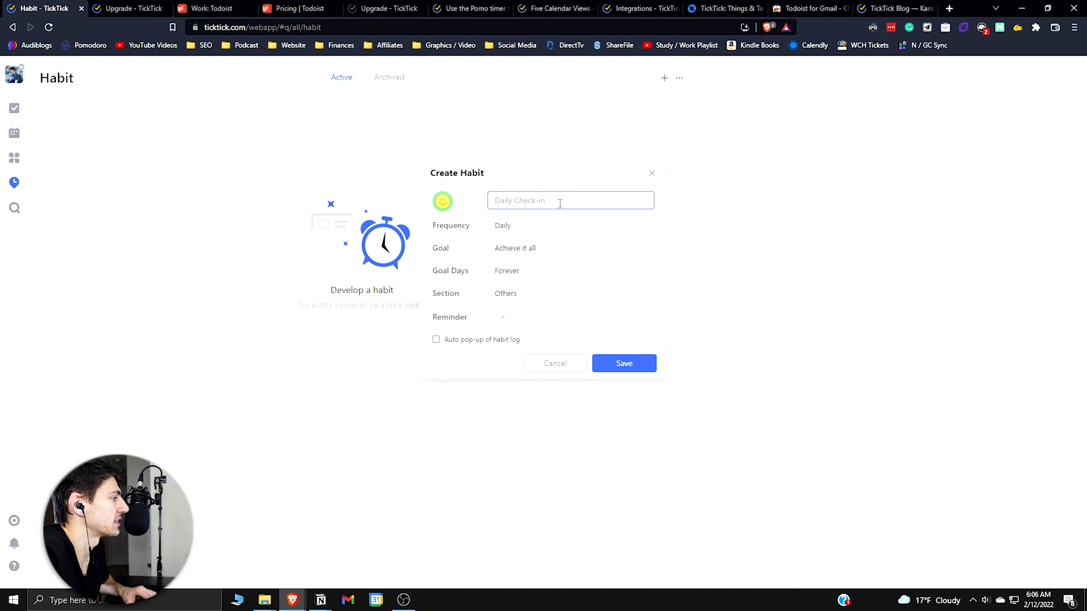
pyautogui.write('push')
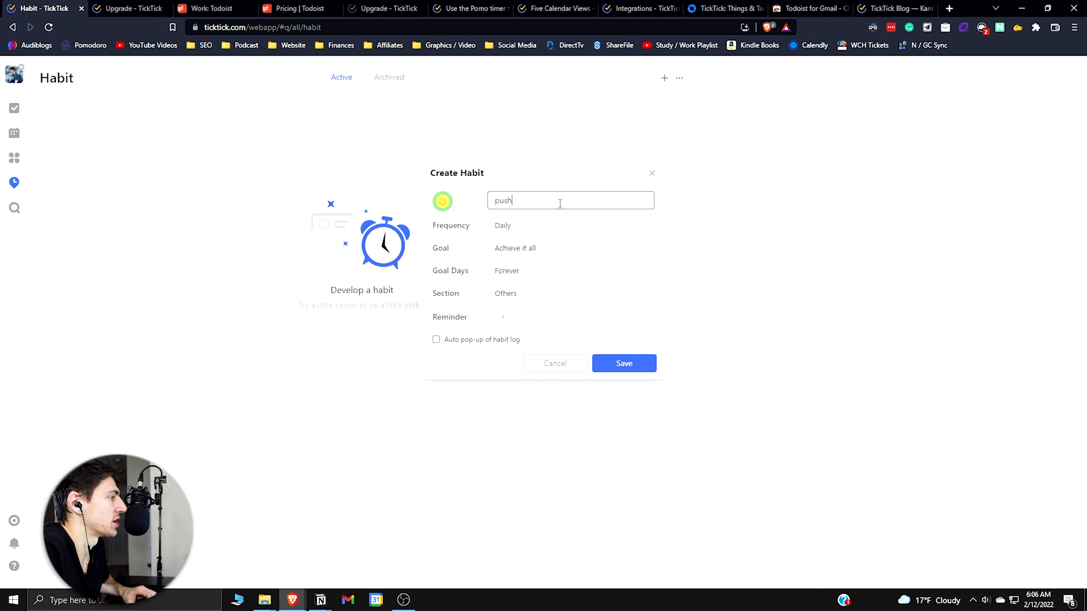
pyautogui.write('100 pushups')
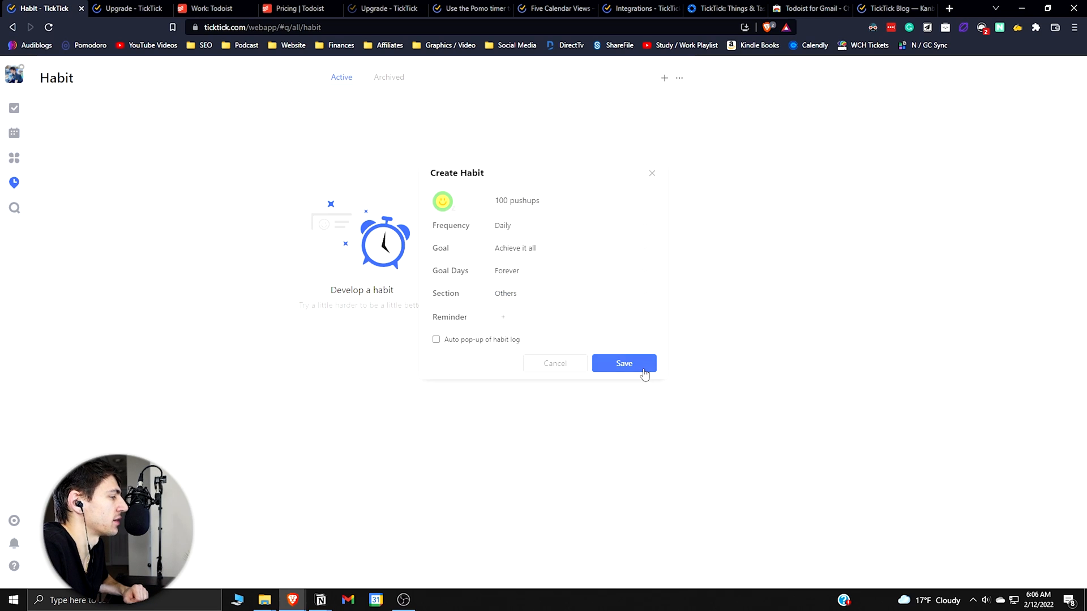
pyautogui.click(623, 364)
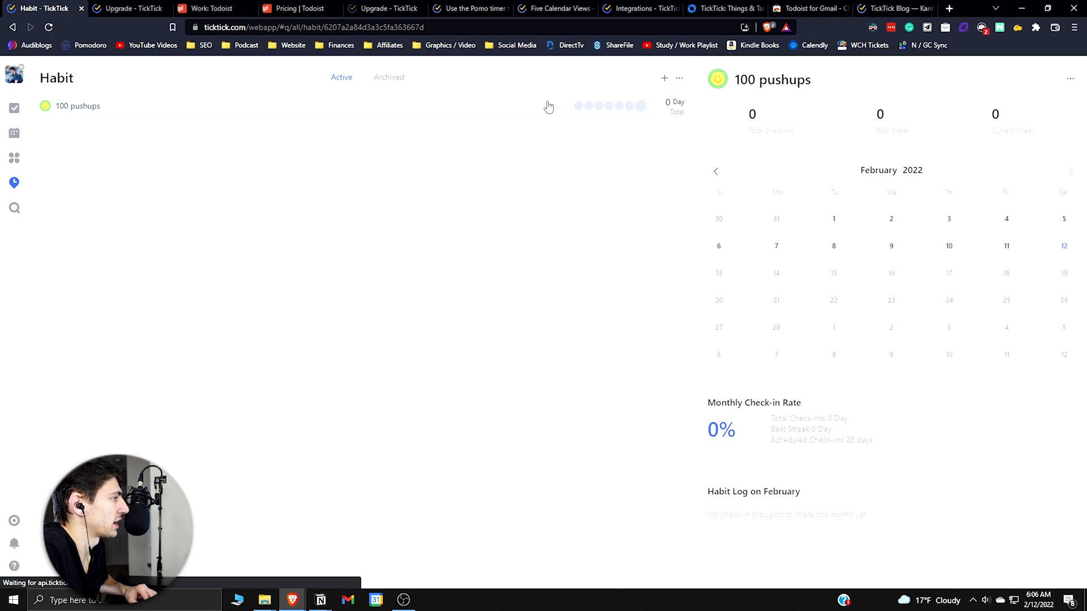
pyautogui.click(599, 105)
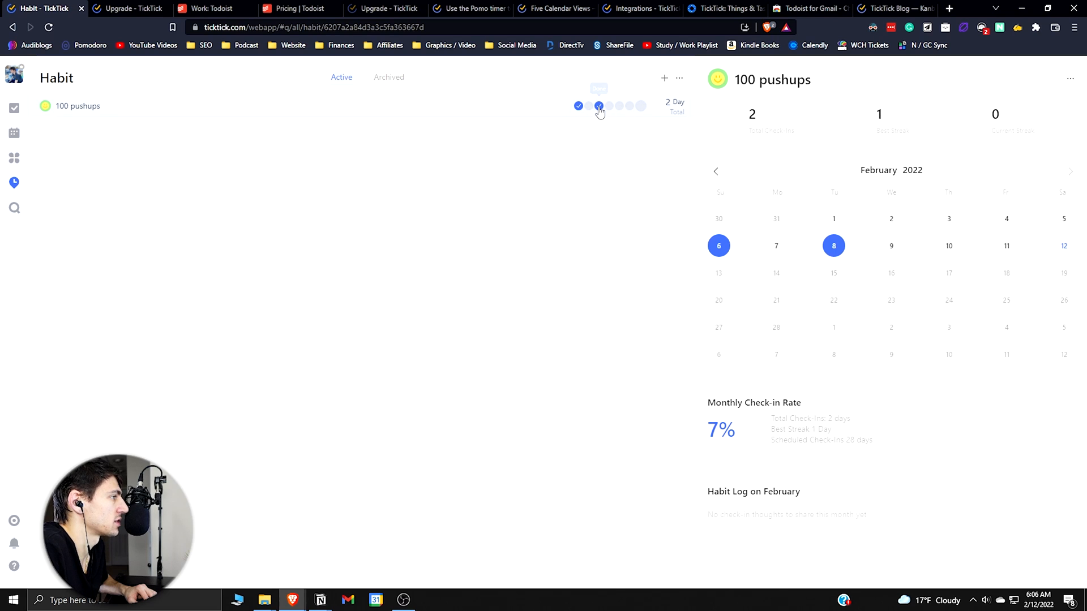
pyautogui.click(599, 105)
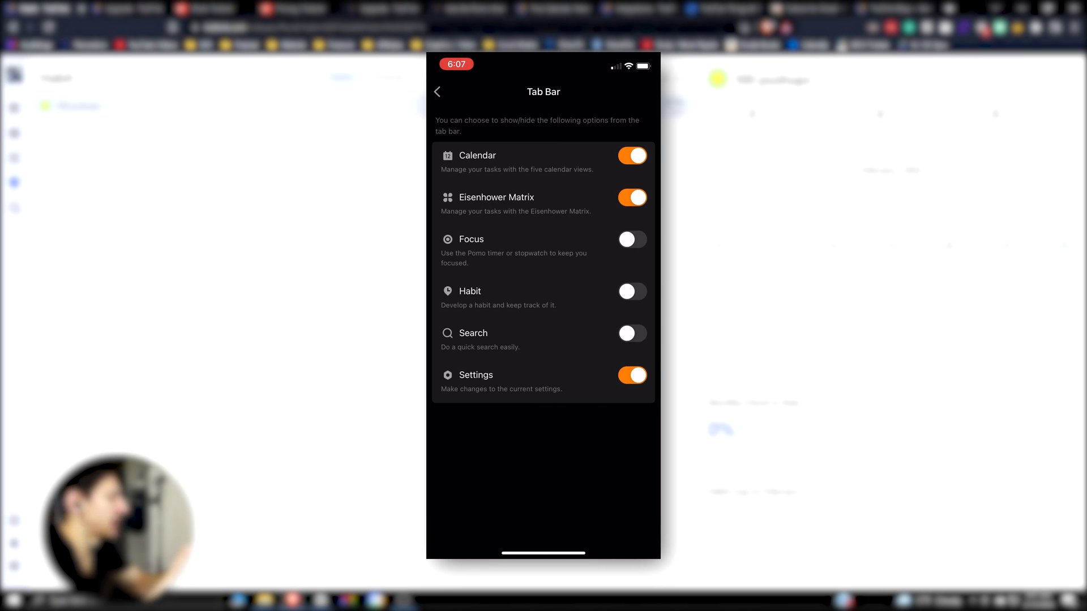
pyautogui.click(631, 239)
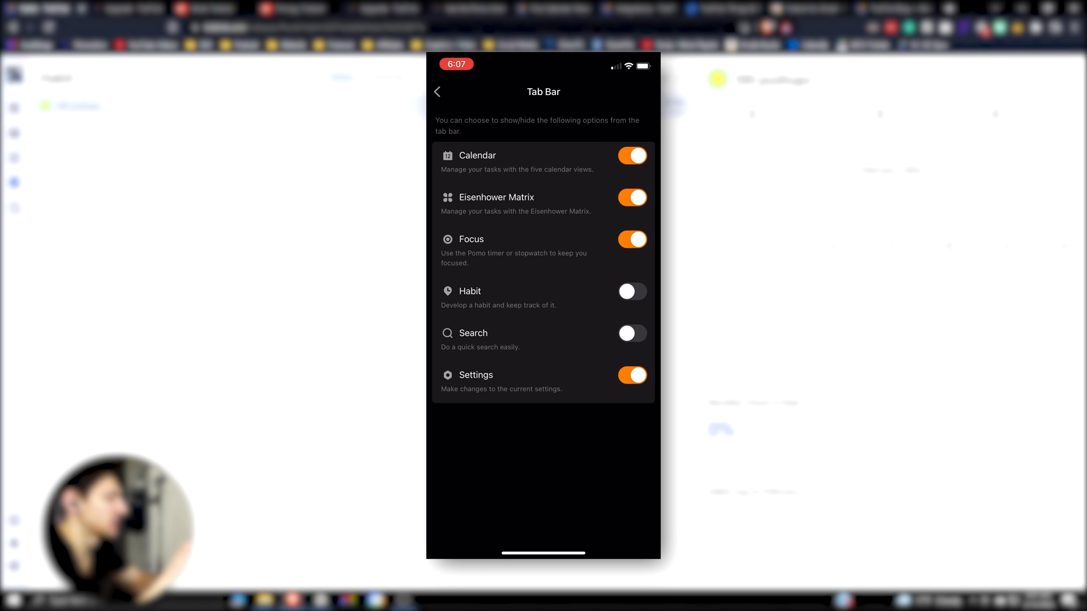
pyautogui.click(437, 92)
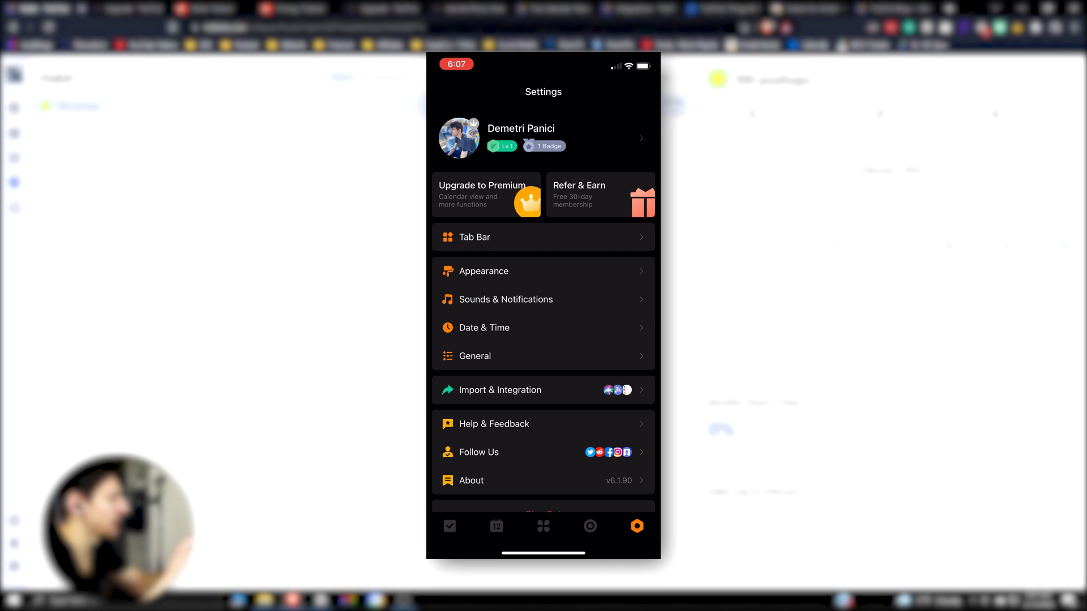
pyautogui.click(543, 526)
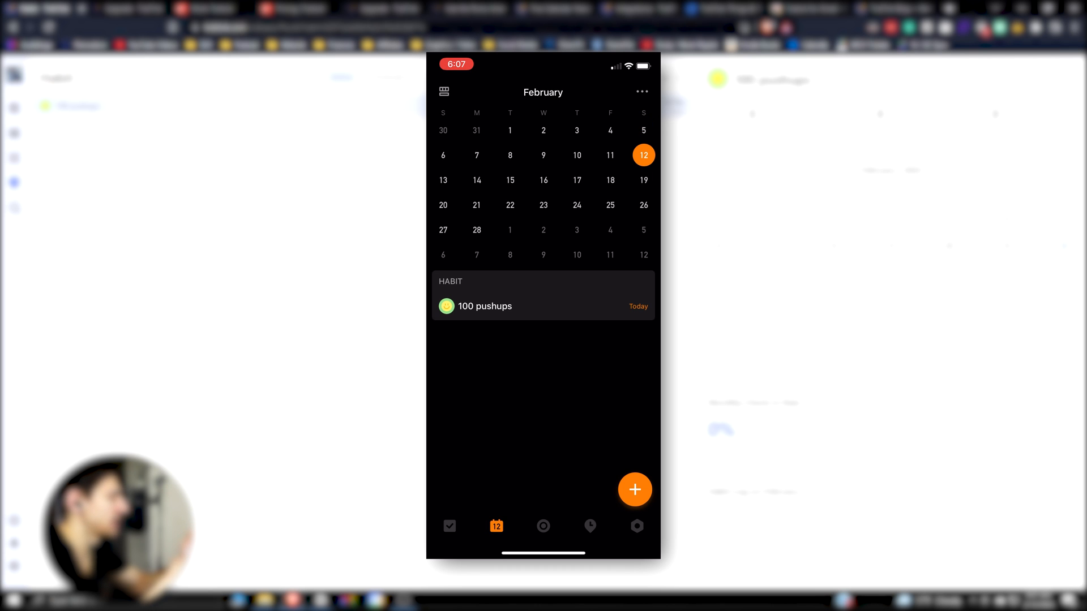
pyautogui.click(449, 526)
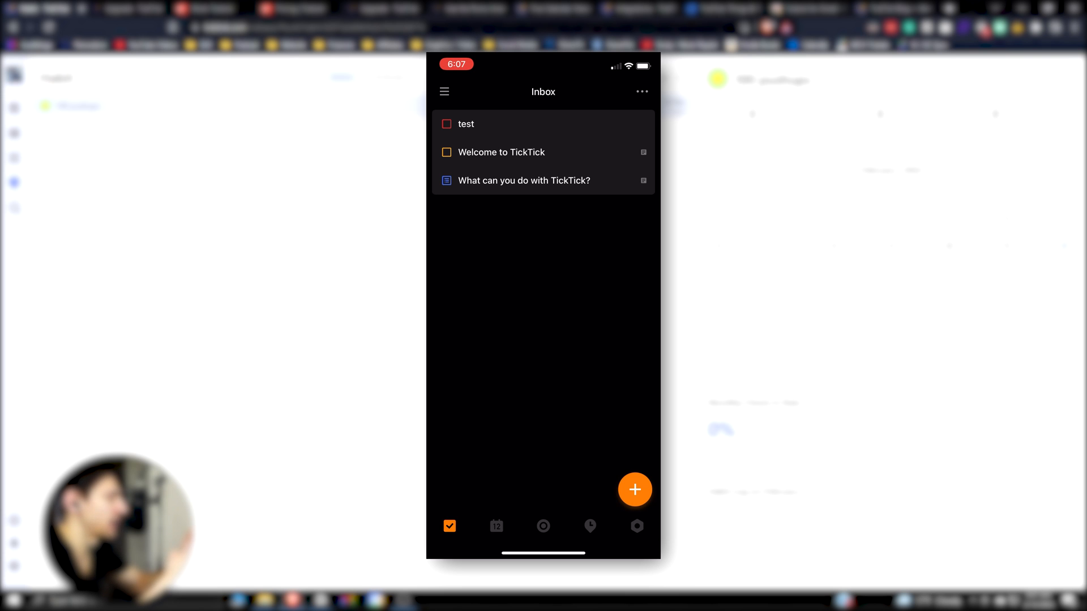
pyautogui.click(543, 526)
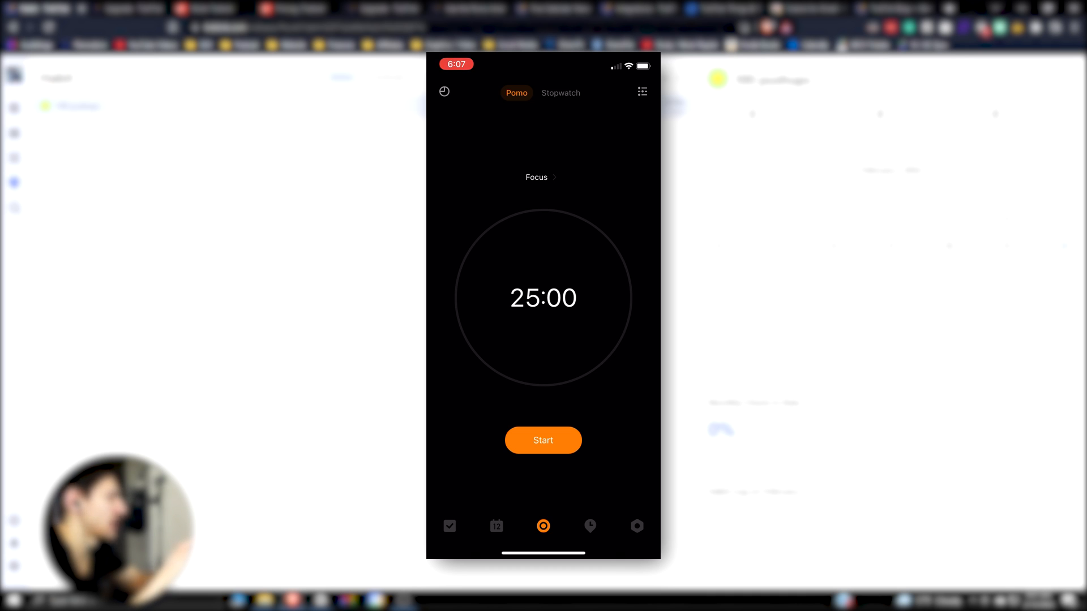
pyautogui.click(496, 526)
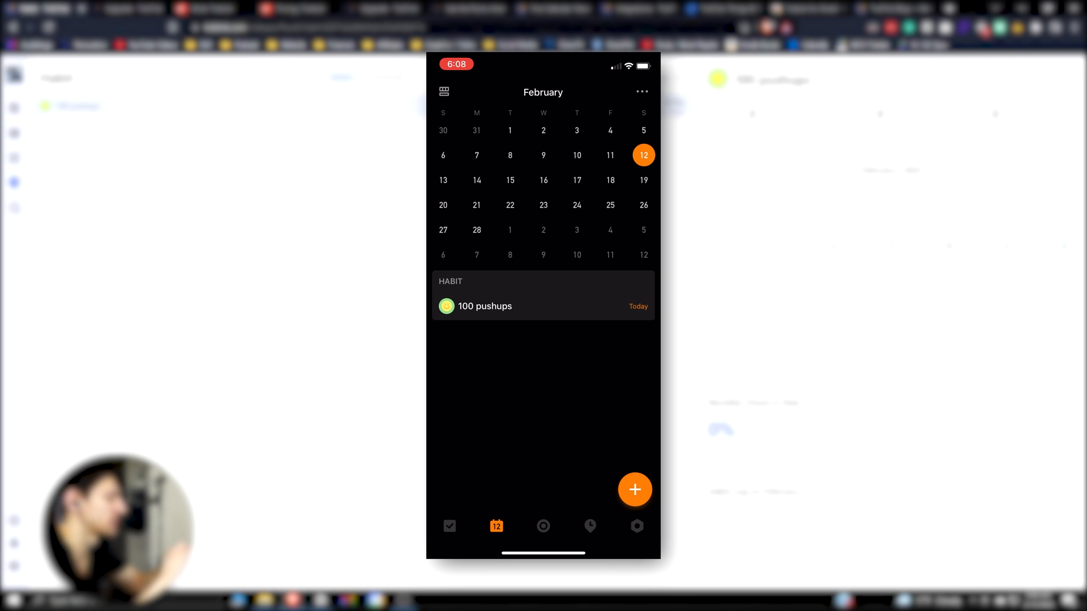
# Open the 'test' task from the iOS inbox and set its due date to today.
pyautogui.click(449, 526)
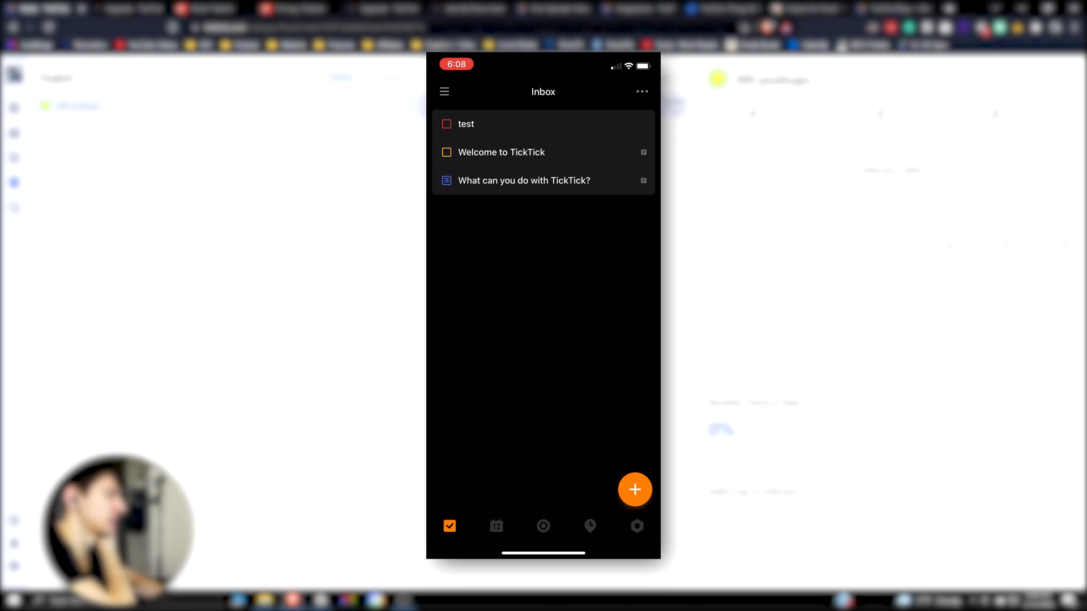
pyautogui.click(497, 526)
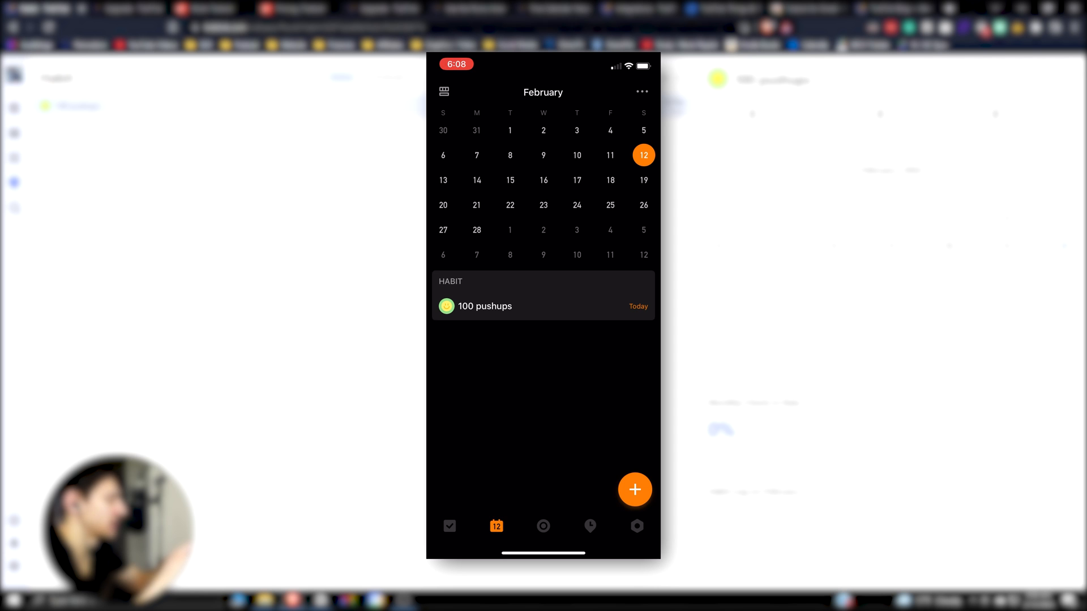
pyautogui.click(449, 526)
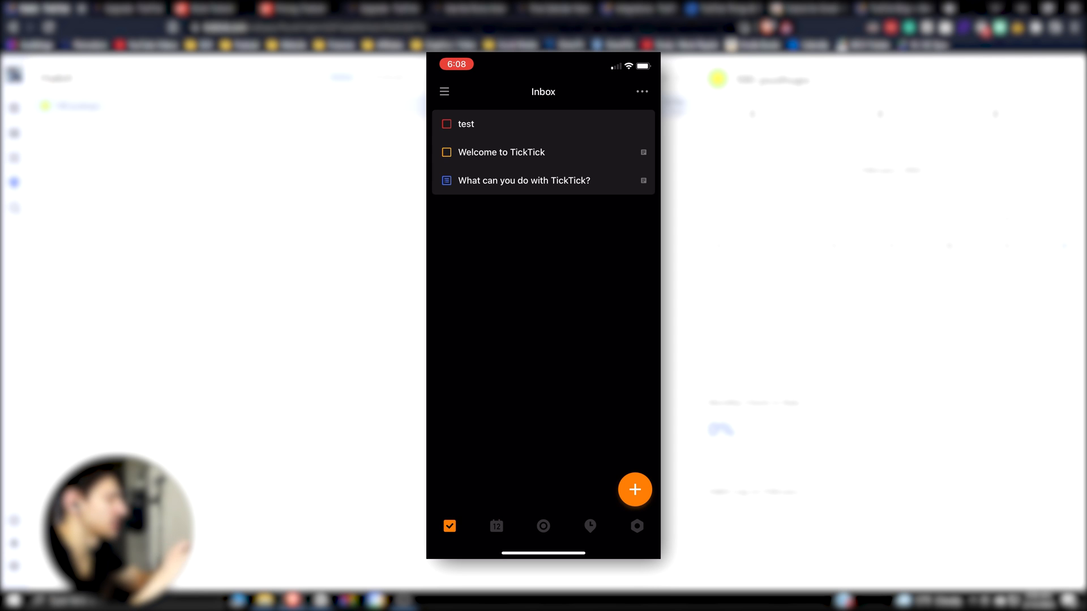
pyautogui.click(466, 124)
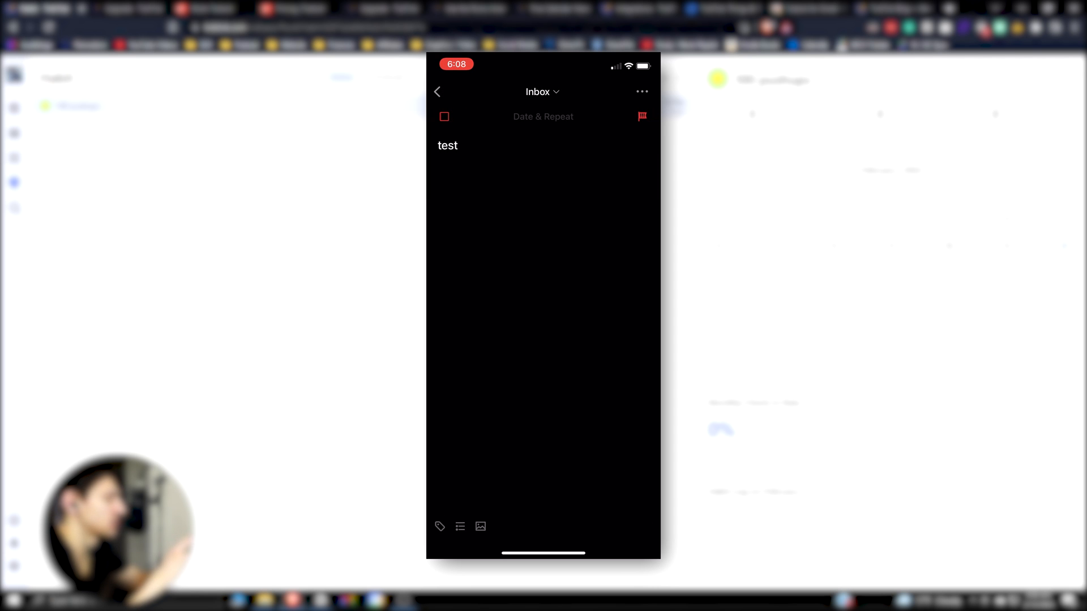
pyautogui.click(437, 91)
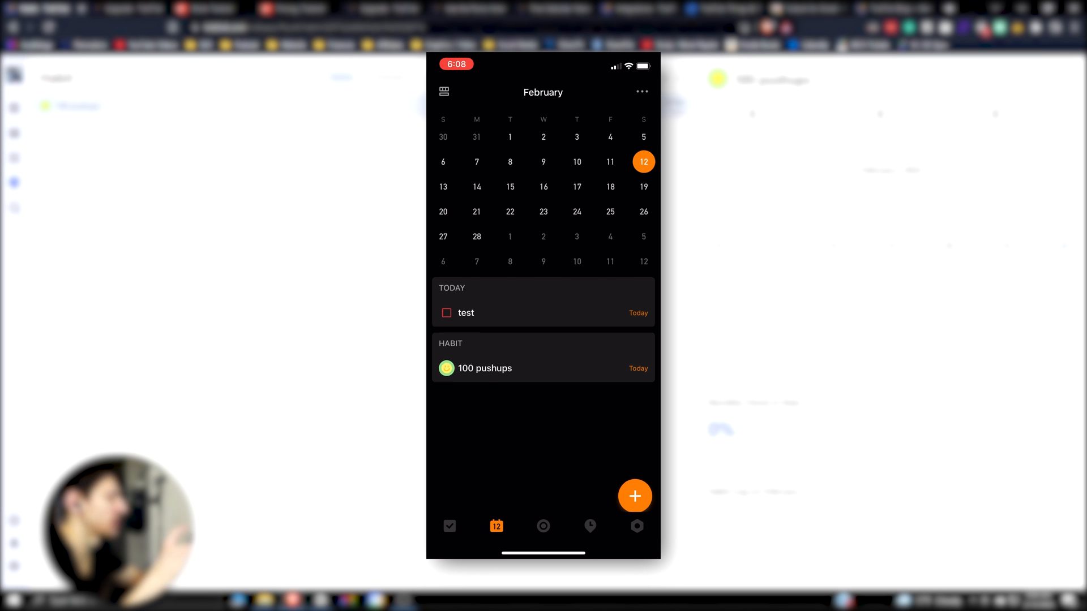